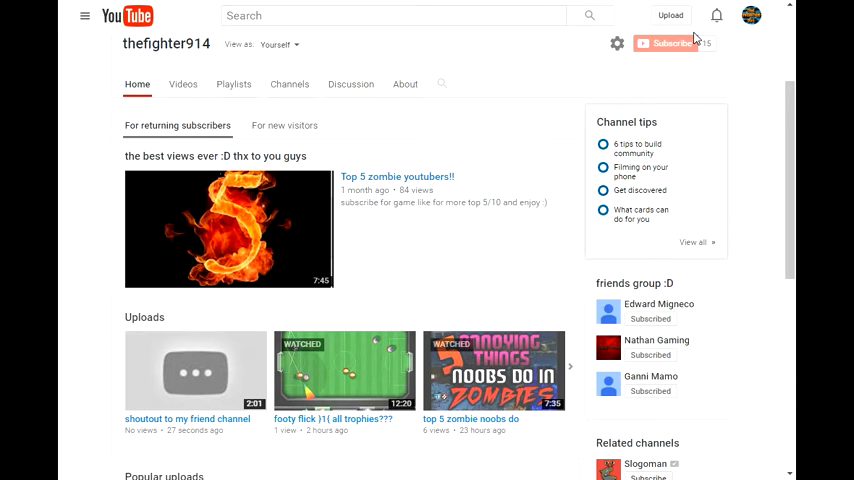
# - Open the account menu from the thefighter914 profile avatar
pyautogui.click(751, 15)
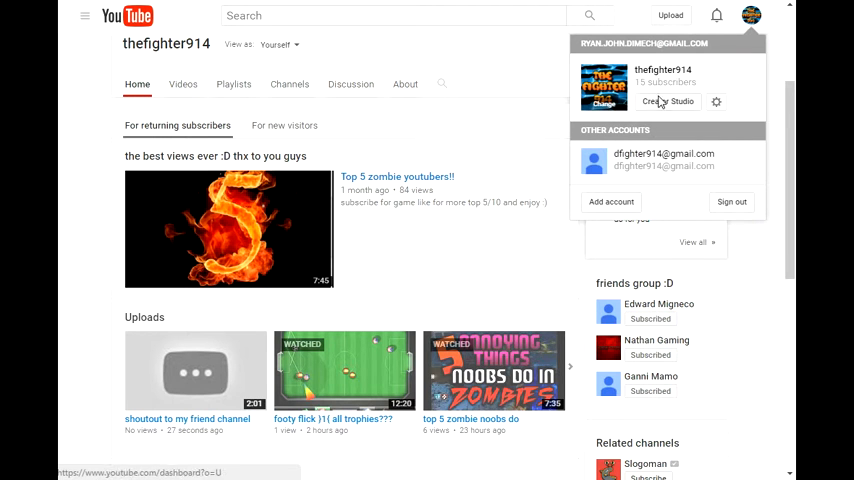
pyautogui.moveTo(685, 103)
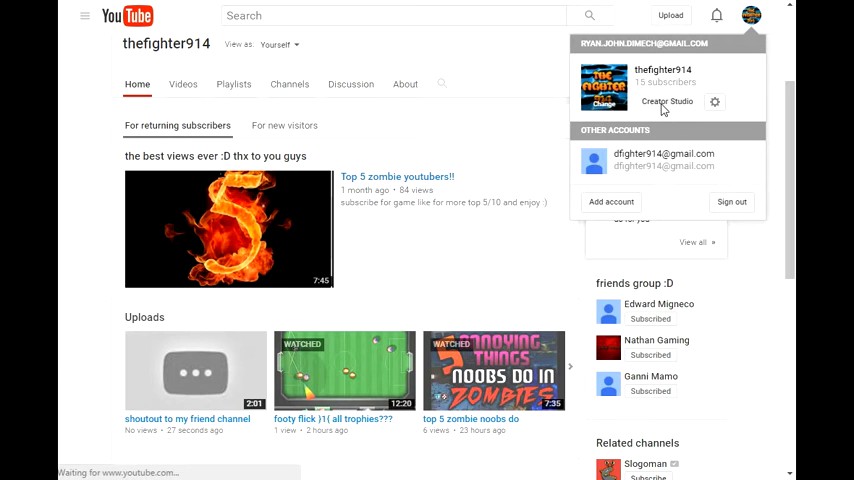
# - Go to the Creator Studio dashboard for thefighter914 from the account menu
pyautogui.click(667, 101)
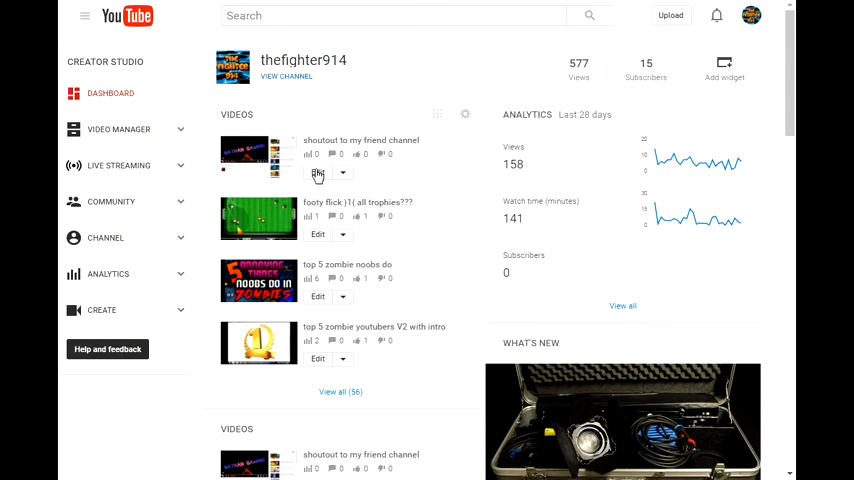
pyautogui.moveTo(318, 172)
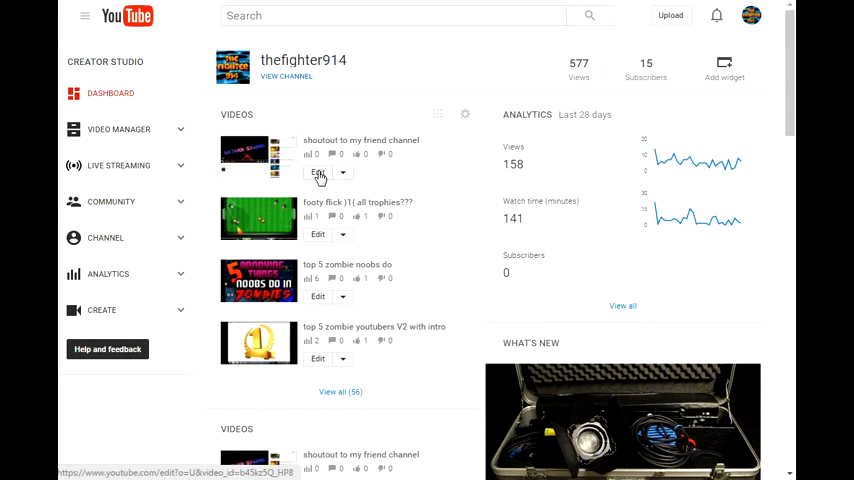
# - Open the 'shoutout to my friend channel' video's editor on the Enhancements tab
pyautogui.click(317, 172)
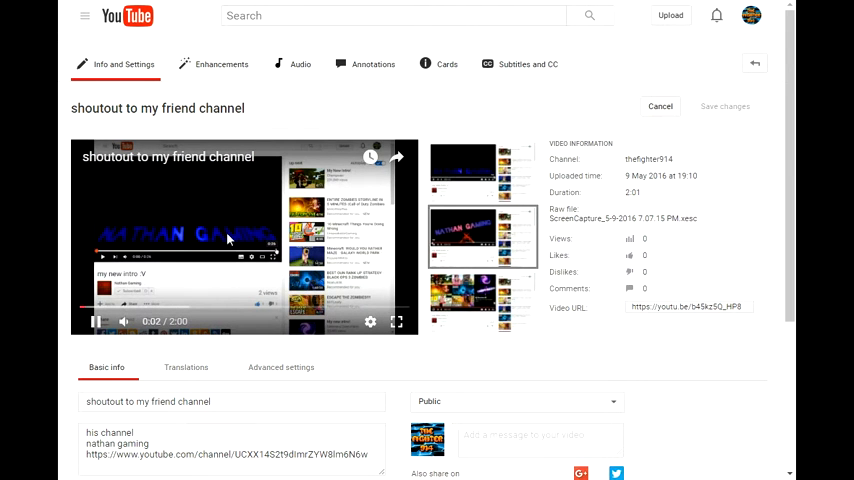
pyautogui.scroll(-3)
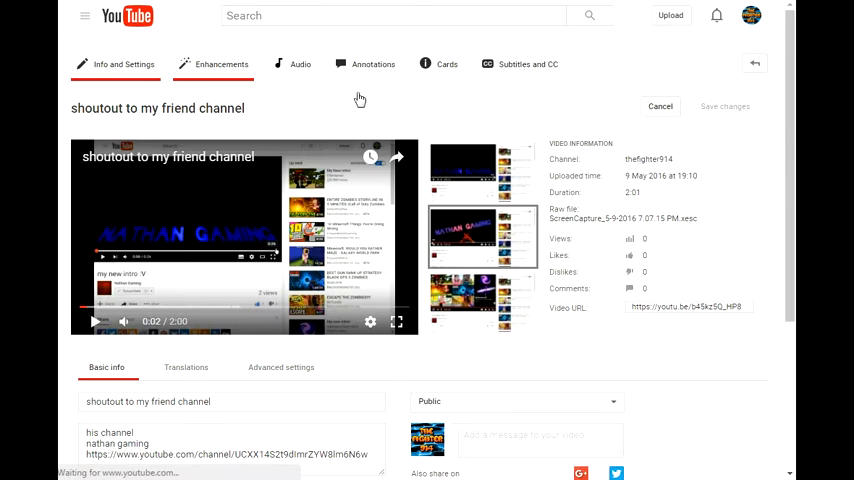
pyautogui.click(221, 64)
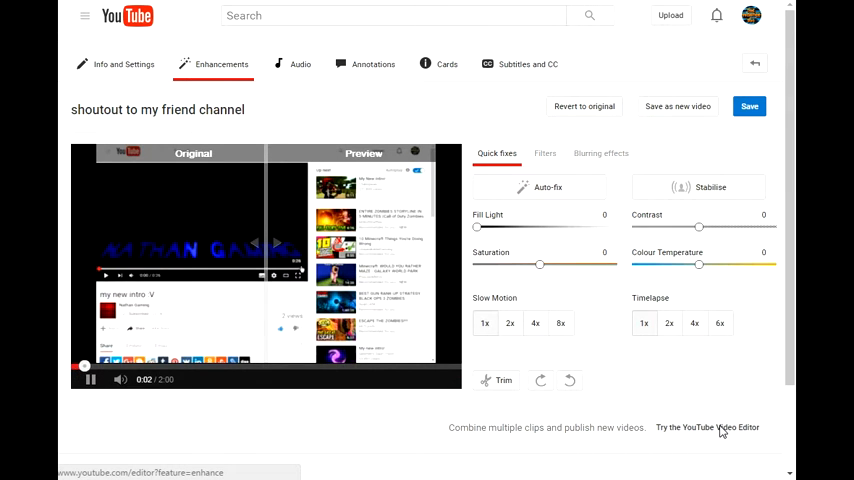
# - In the YouTube Video Editor, place 'my newest intro' then the shoutout video on the timeline
pyautogui.click(707, 427)
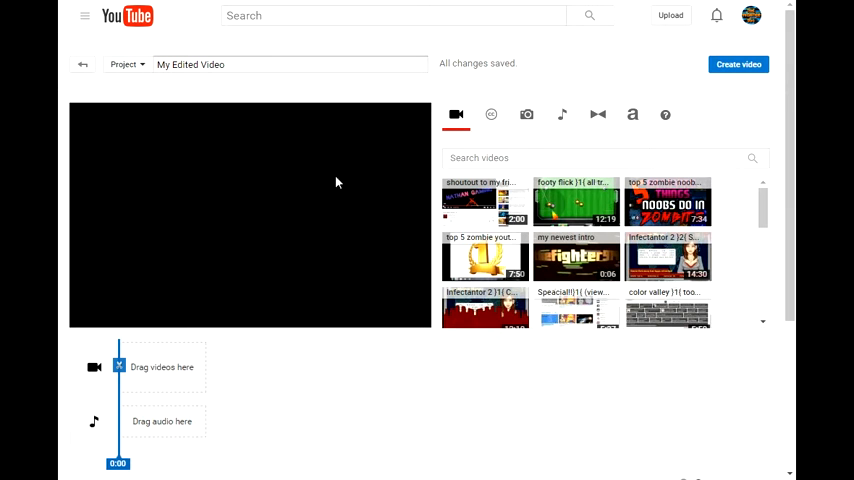
pyautogui.moveTo(260, 176)
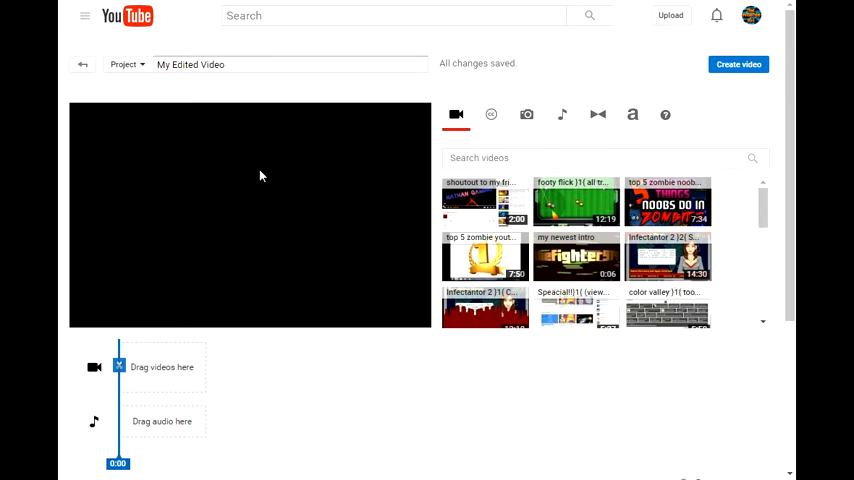
pyautogui.moveTo(576, 258)
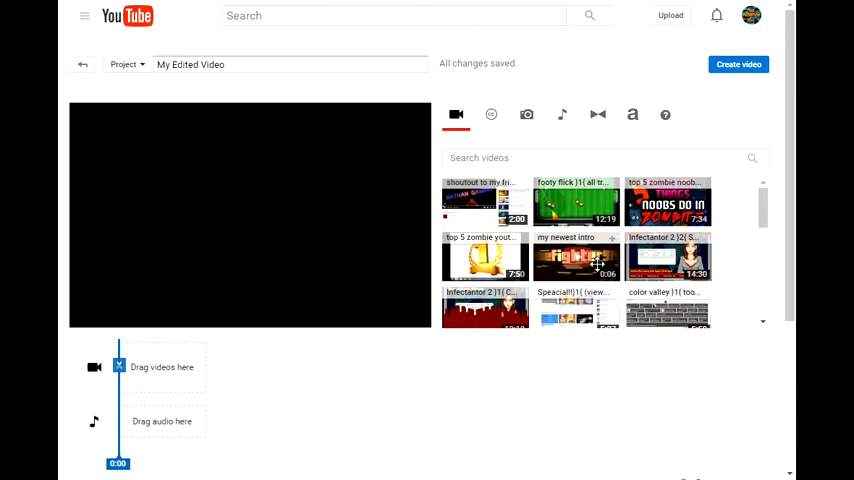
pyautogui.moveTo(576, 258); pyautogui.dragTo(157, 372)
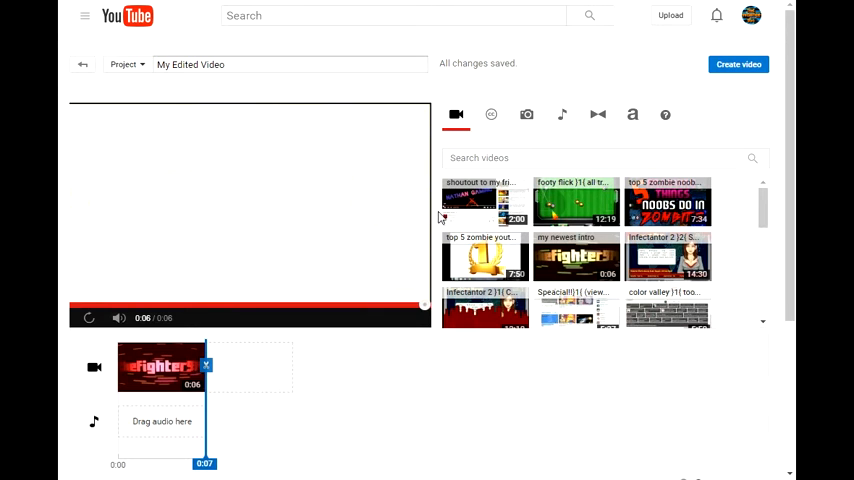
pyautogui.moveTo(485, 205); pyautogui.dragTo(250, 365)
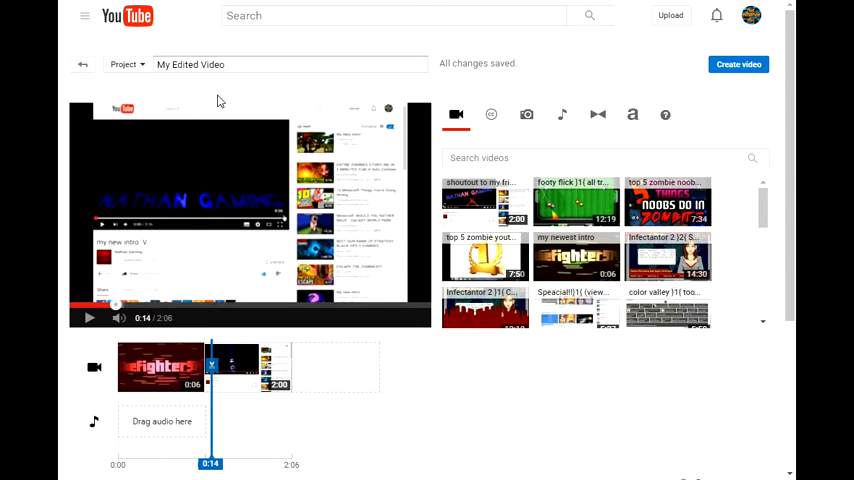
# - Replace the 'My Edited Video' project title with 'shoutout to my friend channel'
pyautogui.click(290, 64)
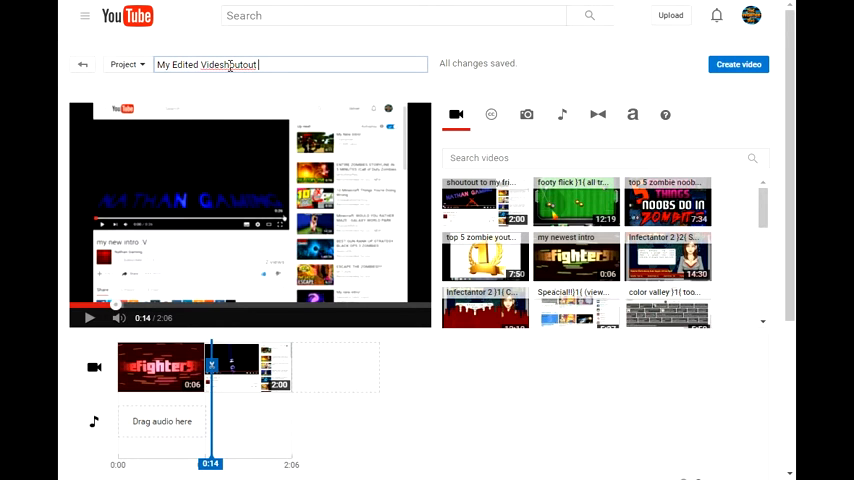
pyautogui.write('to my')
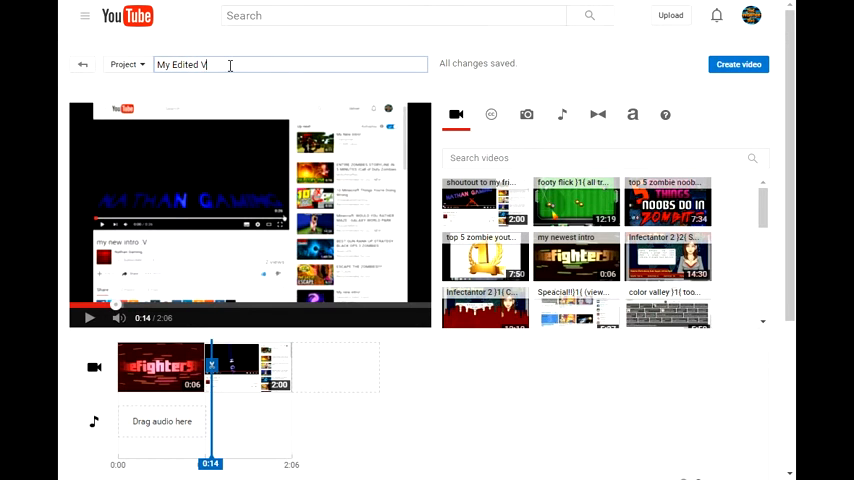
pyautogui.write('s')
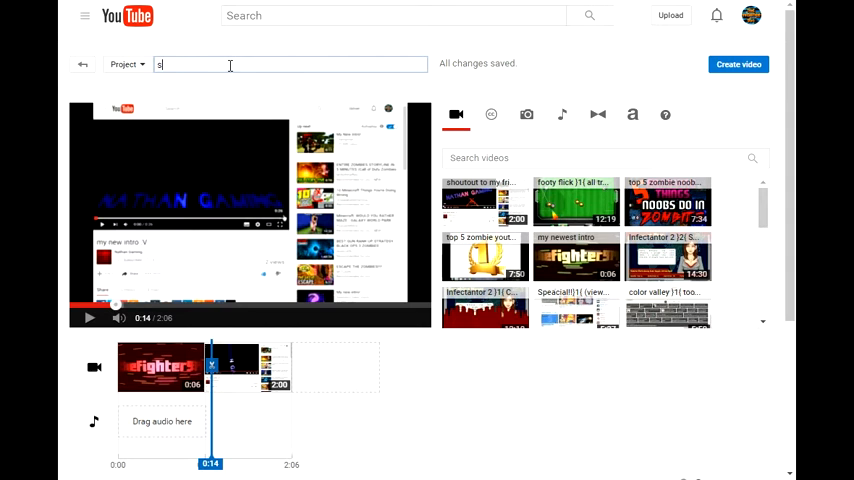
pyautogui.write('houtout to')
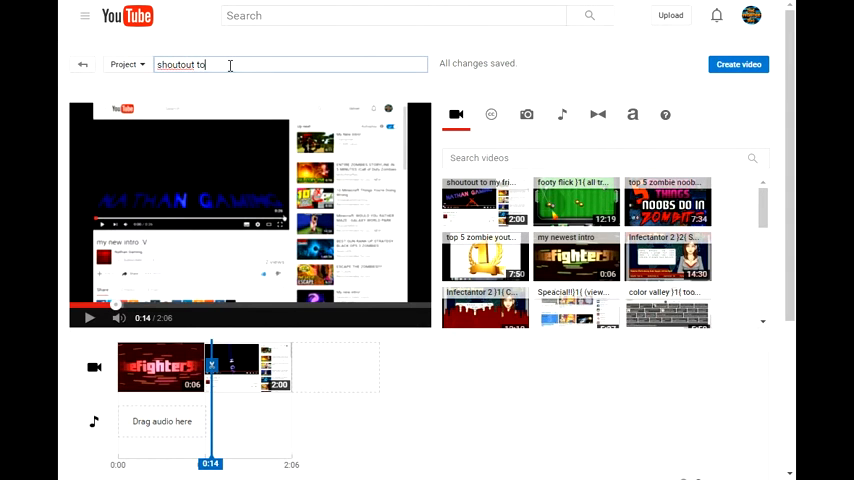
pyautogui.write('my frien')
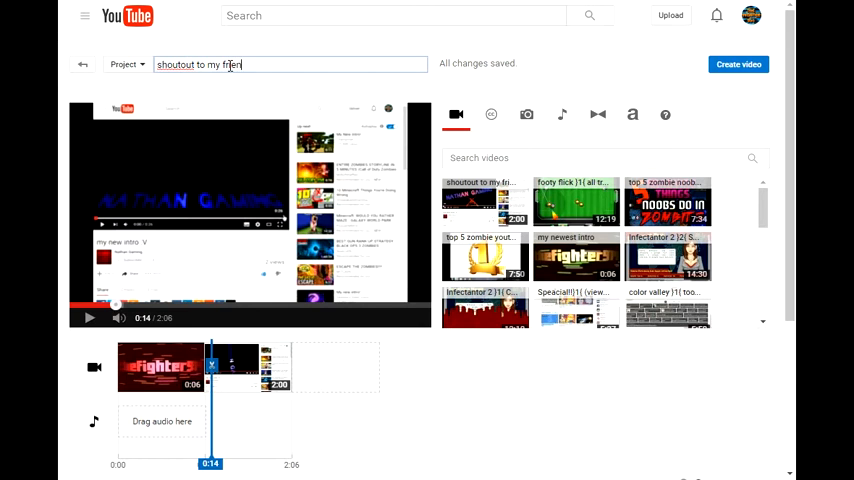
pyautogui.write('friend channel')
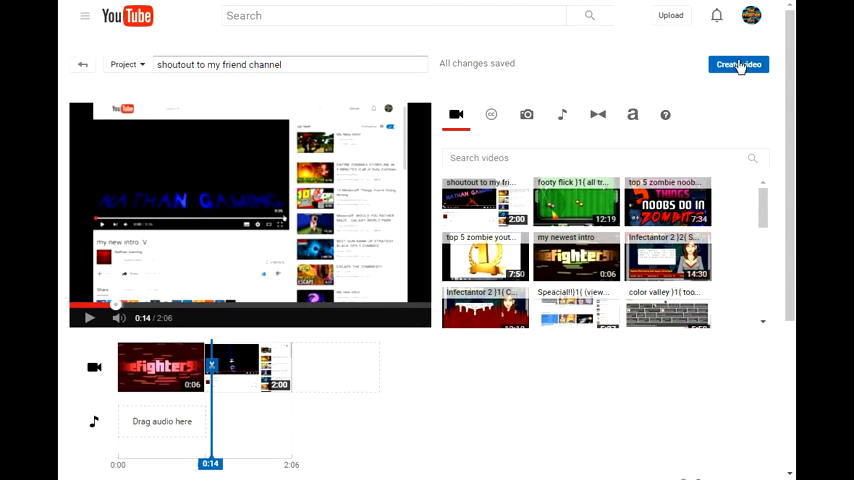
# - Create the combined 2:06 video and go to the Video Manager upload list
pyautogui.click(738, 64)
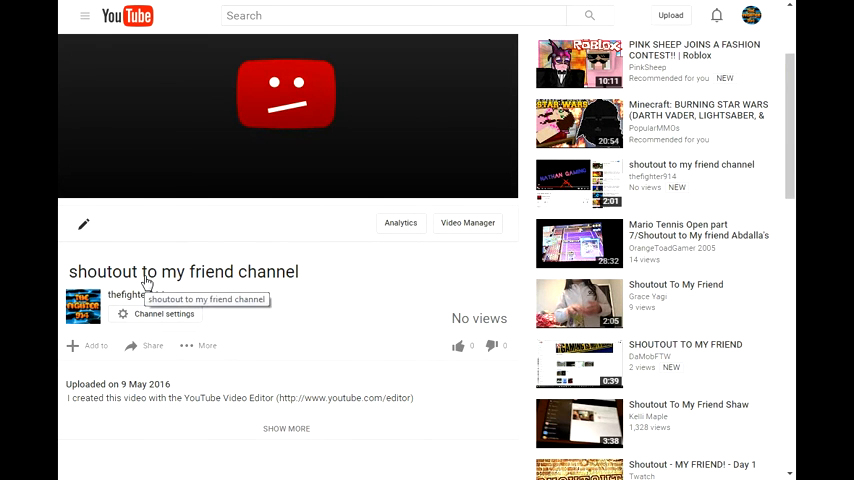
pyautogui.click(467, 222)
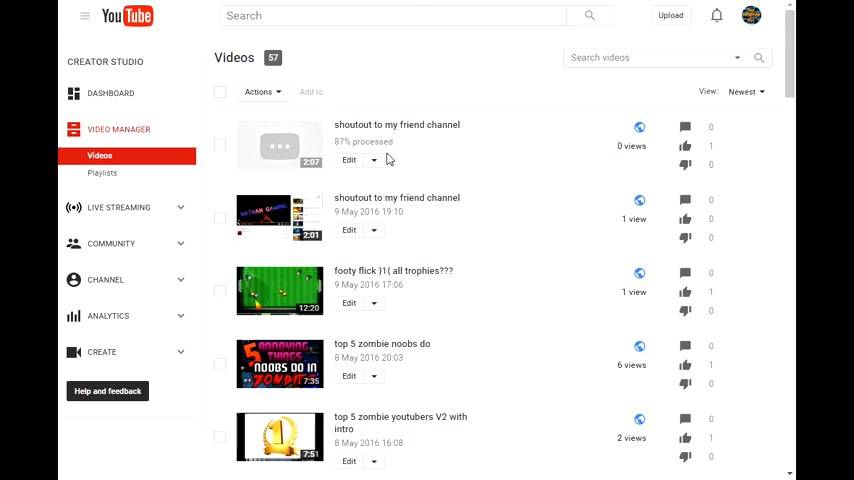
pyautogui.moveTo(397, 197)
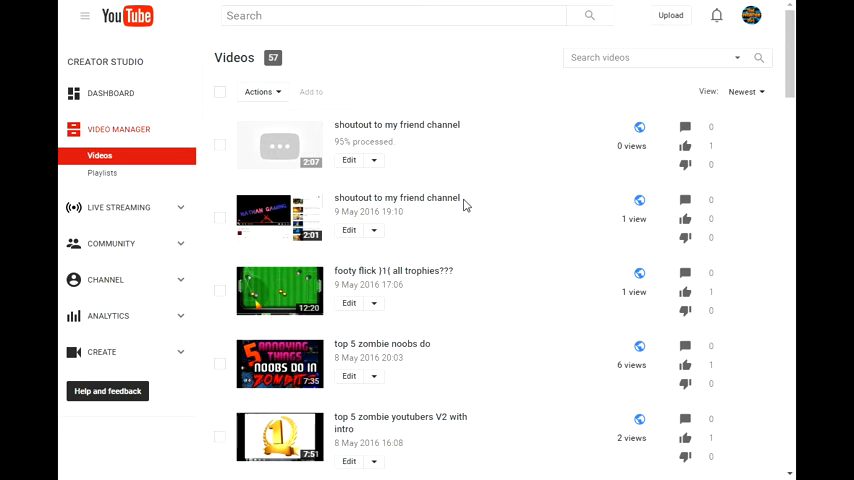
pyautogui.moveTo(373, 231)
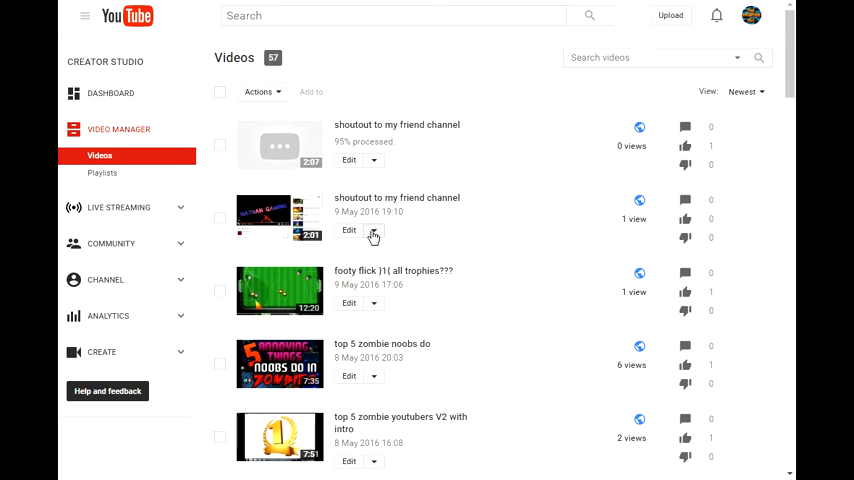
# - Delete the older 2:01 shoutout upload, then open the new 2:06 shoutout video
pyautogui.click(373, 230)
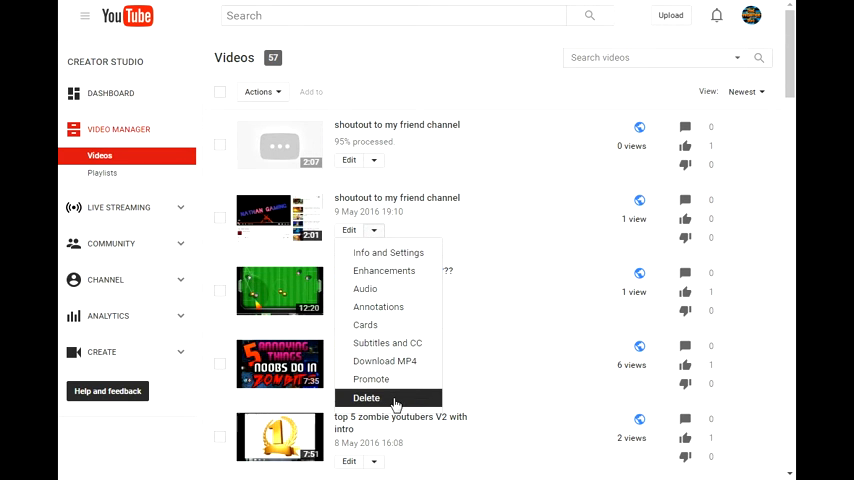
pyautogui.click(367, 398)
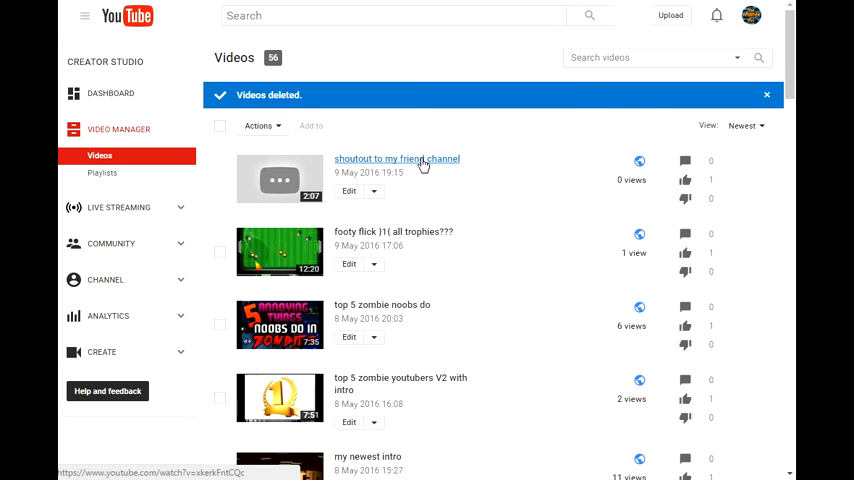
pyautogui.click(397, 159)
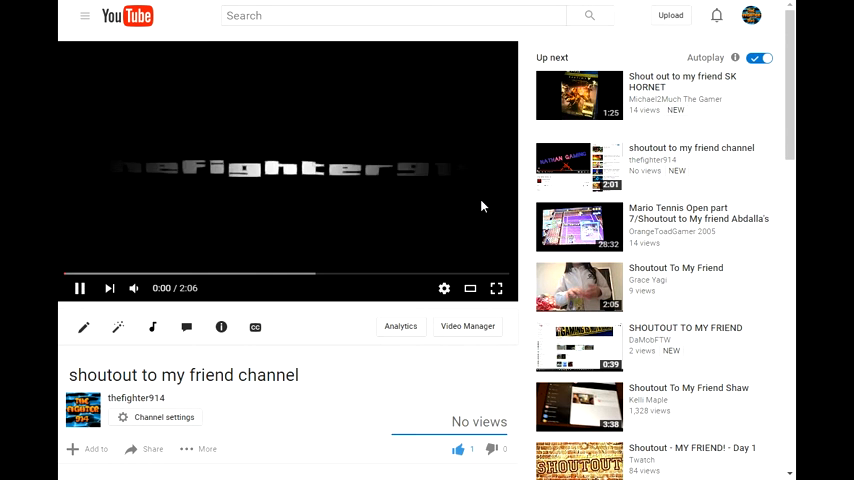